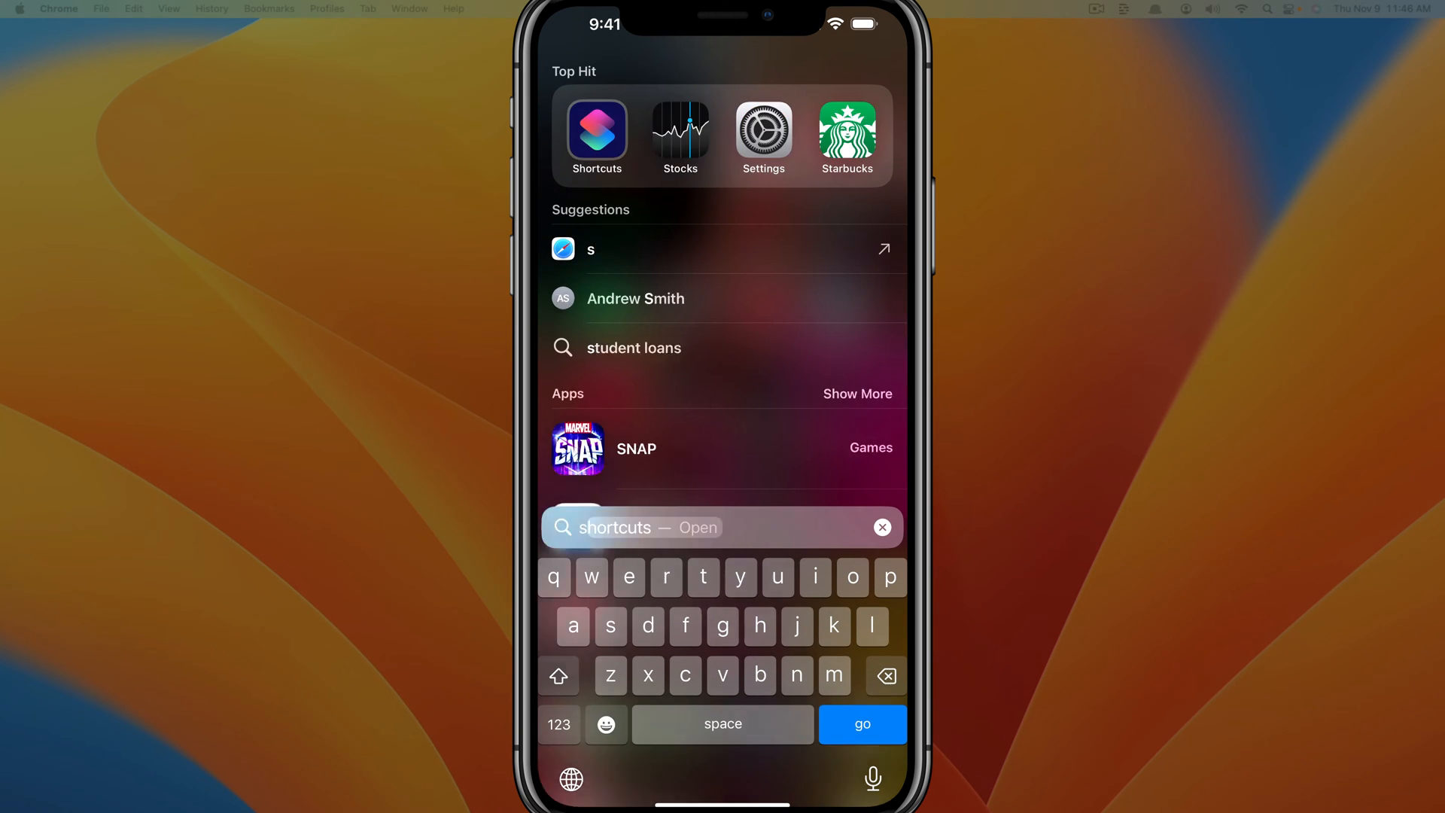
Step: Search Spotlight for the Shortcuts app and open it to All Shortcuts
text(ho)
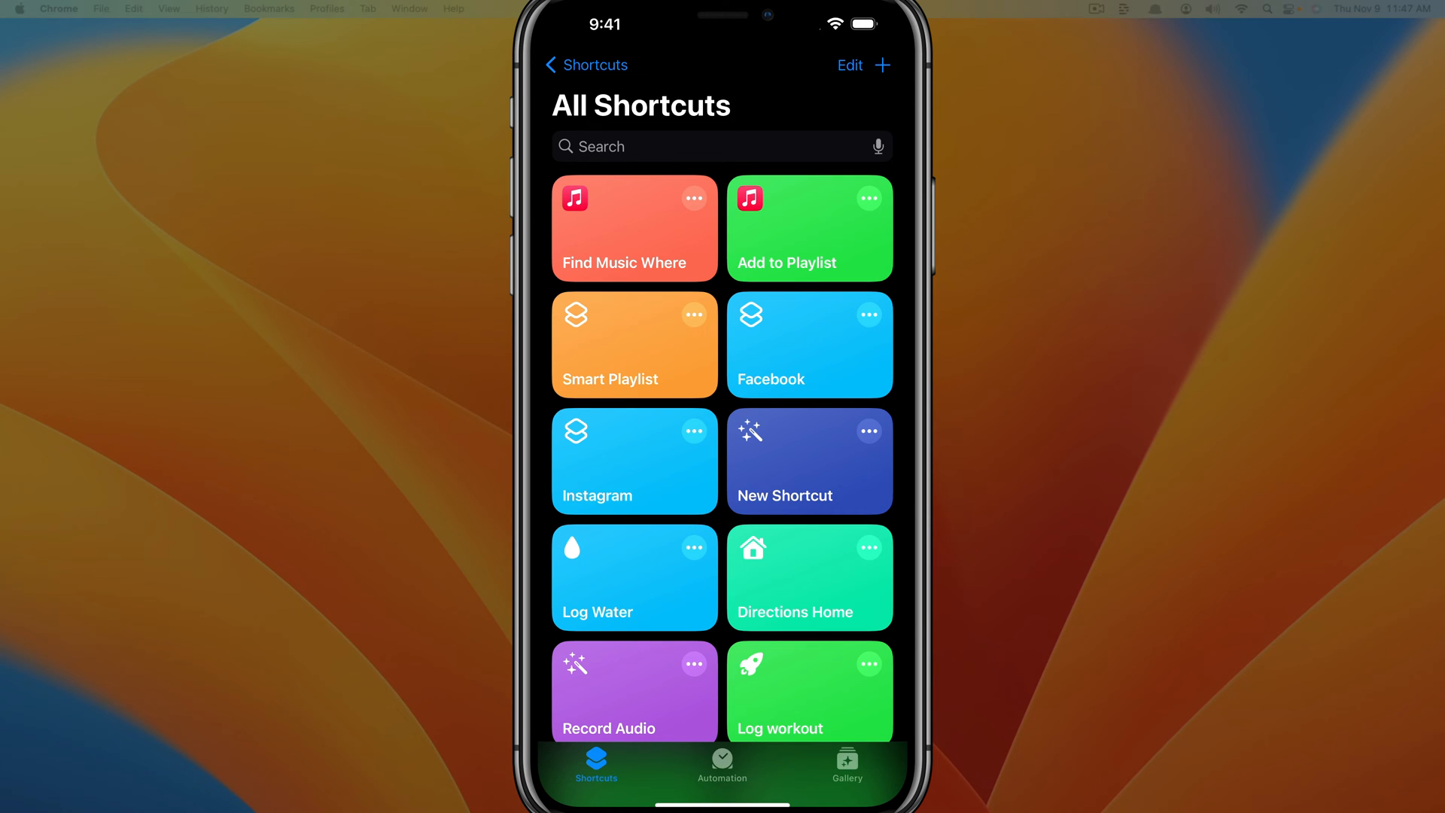
Step: Start a new personal automation from the Automation tab
click(722, 763)
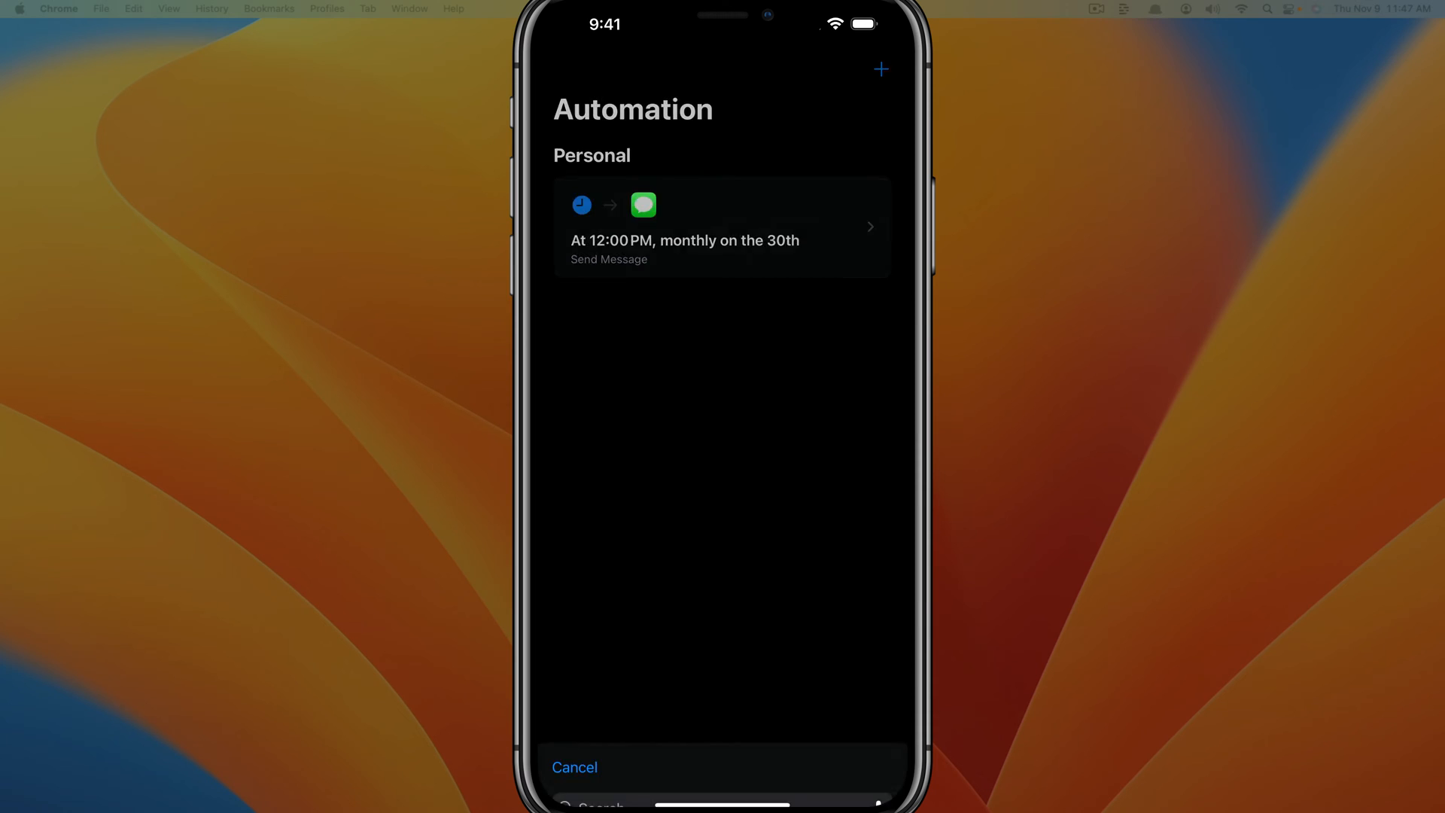
click(879, 69)
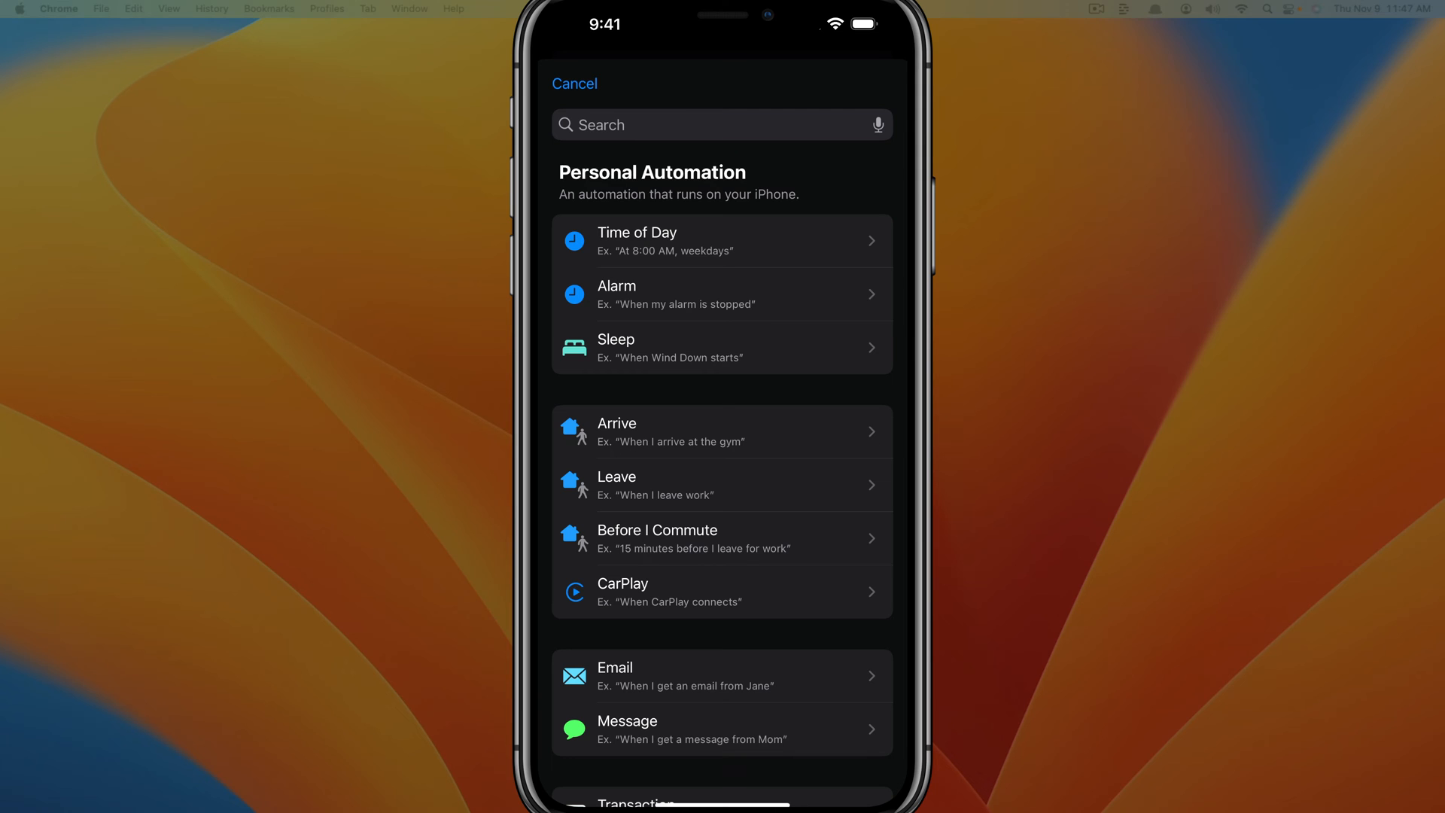
Step: Use a Time of Day trigger at 3:45 PM, repeating monthly
click(636, 240)
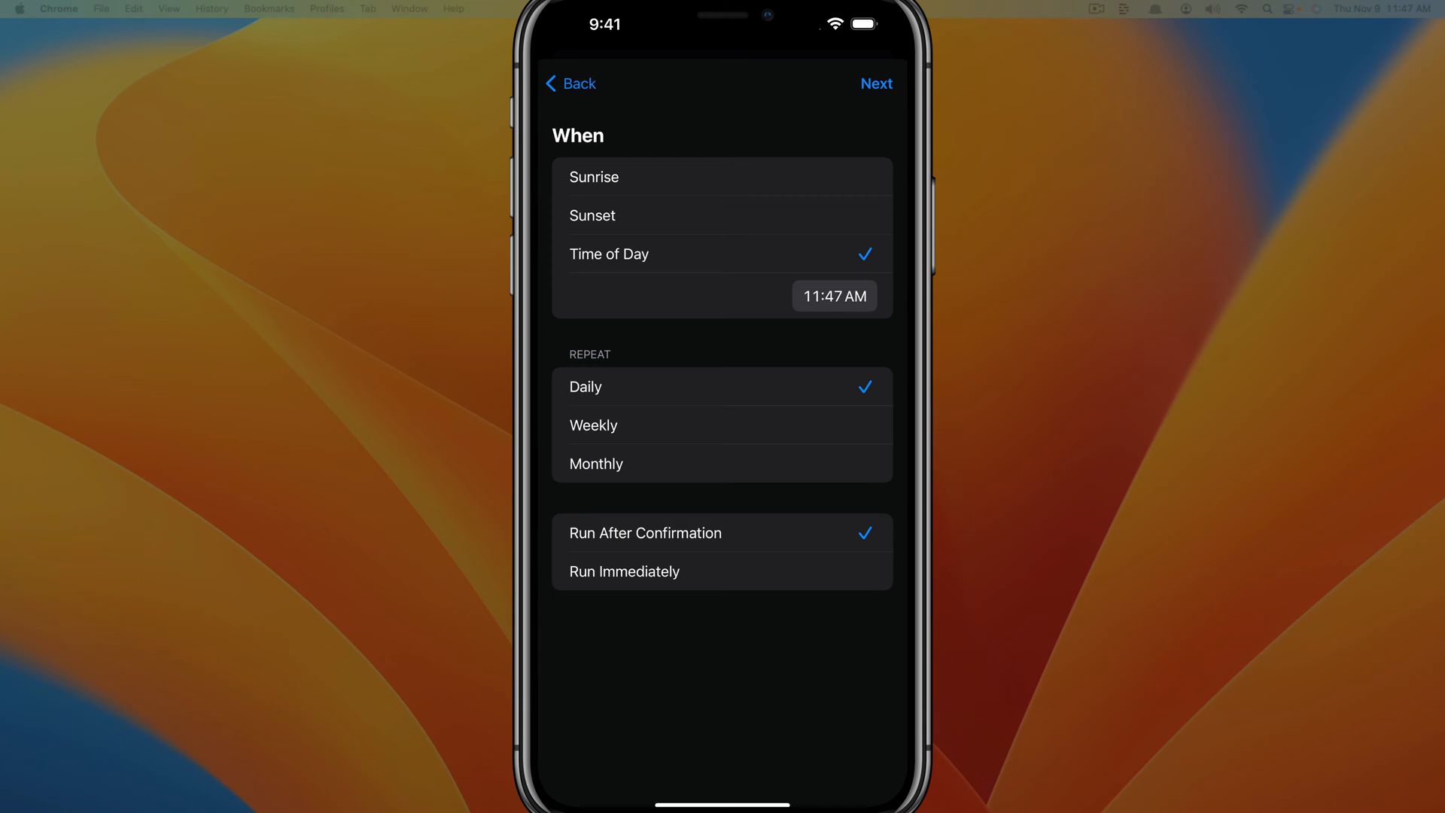
click(834, 296)
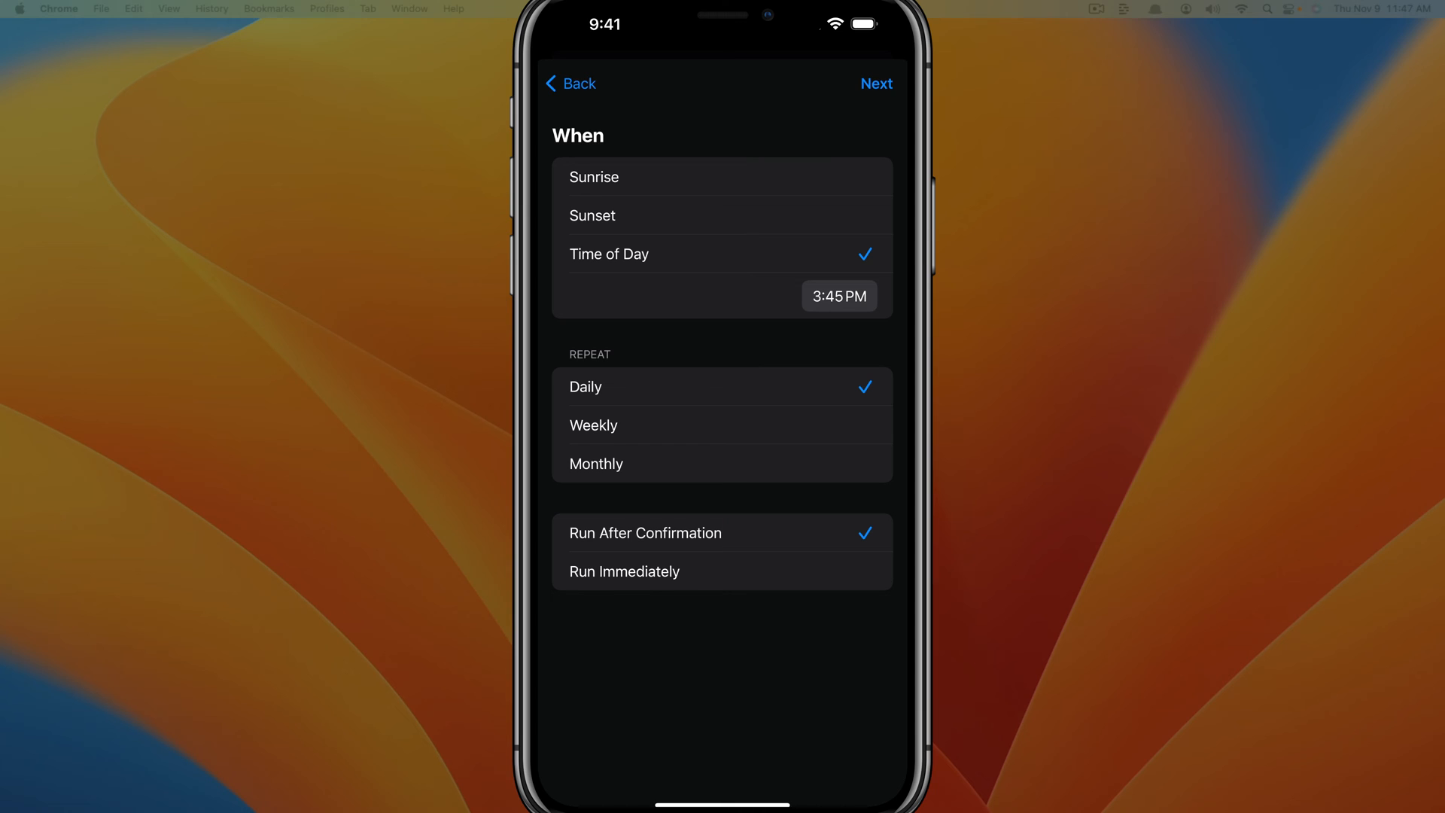
click(596, 463)
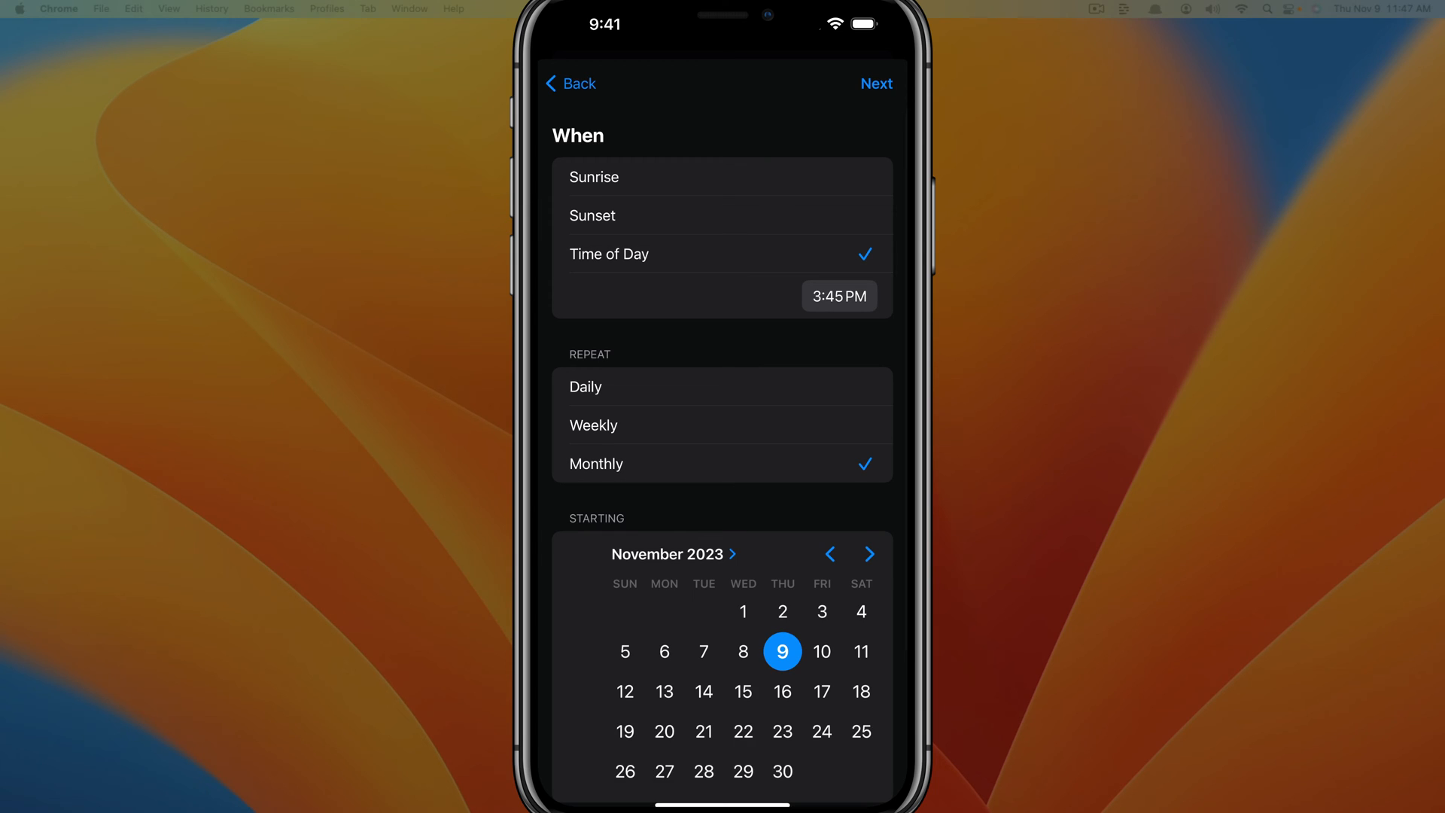
Step: Keep the 9th, set Run Immediately, and turn on Notify When Run
click(782, 771)
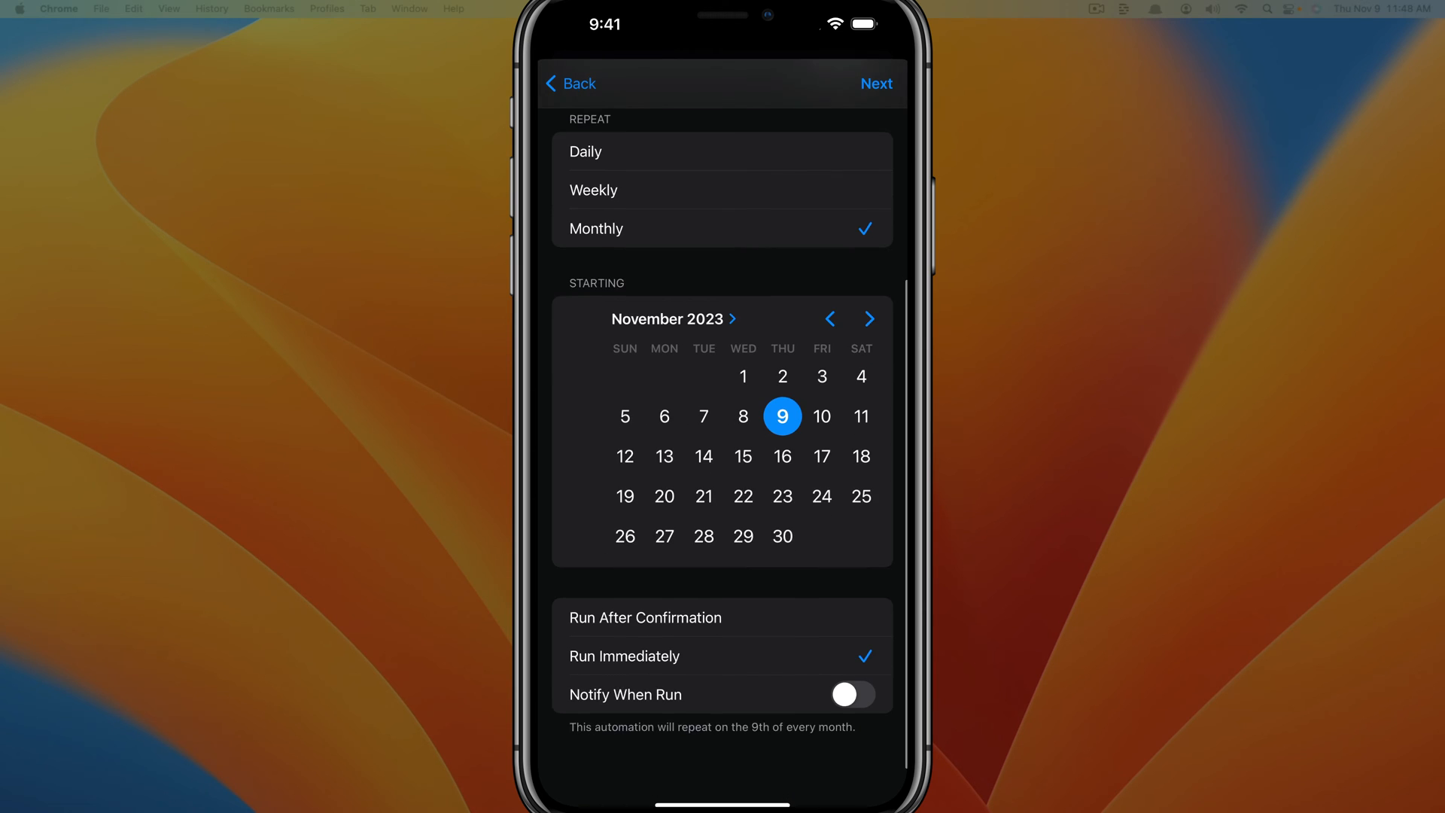
scroll(down, 3)
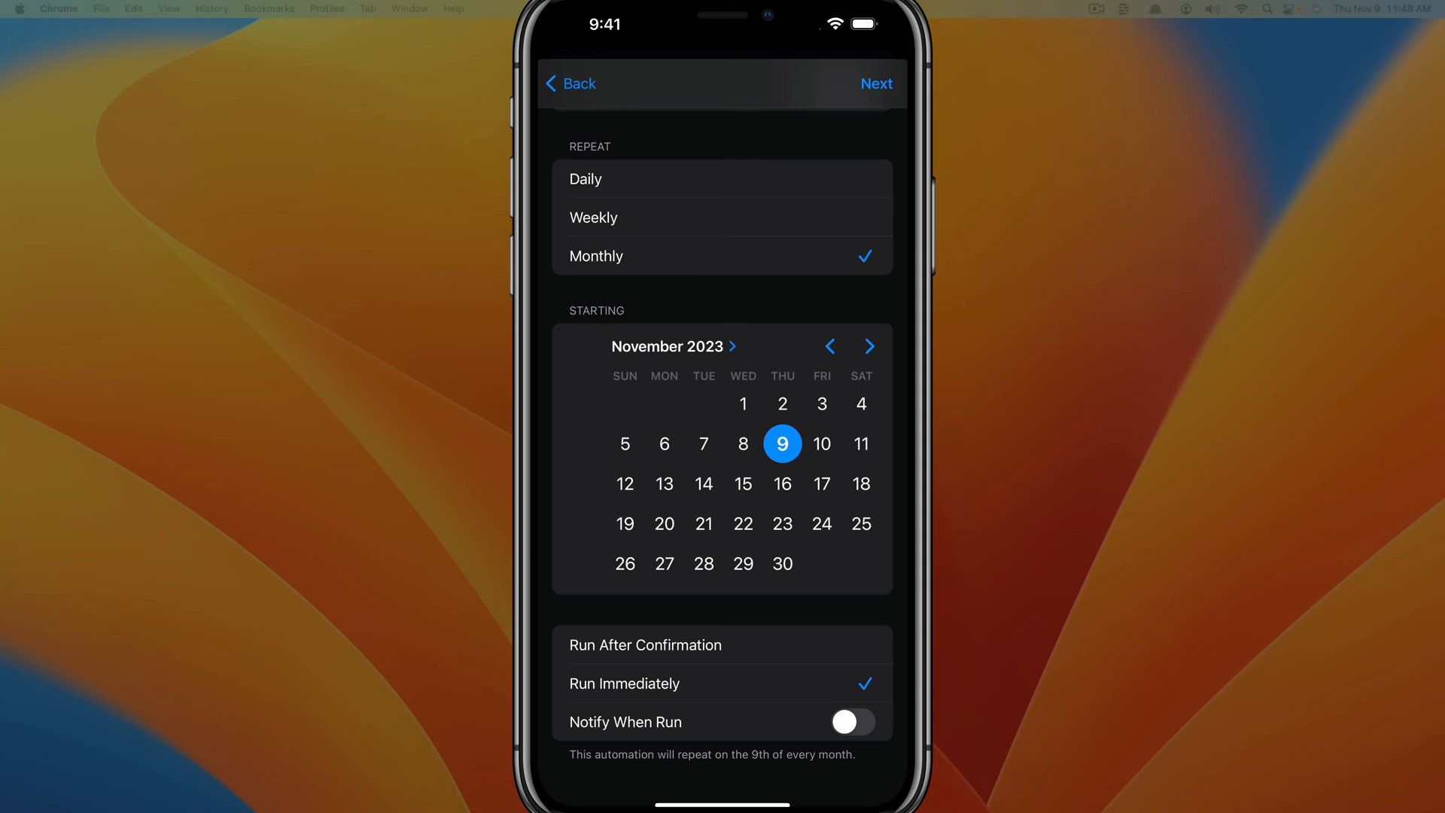
click(851, 721)
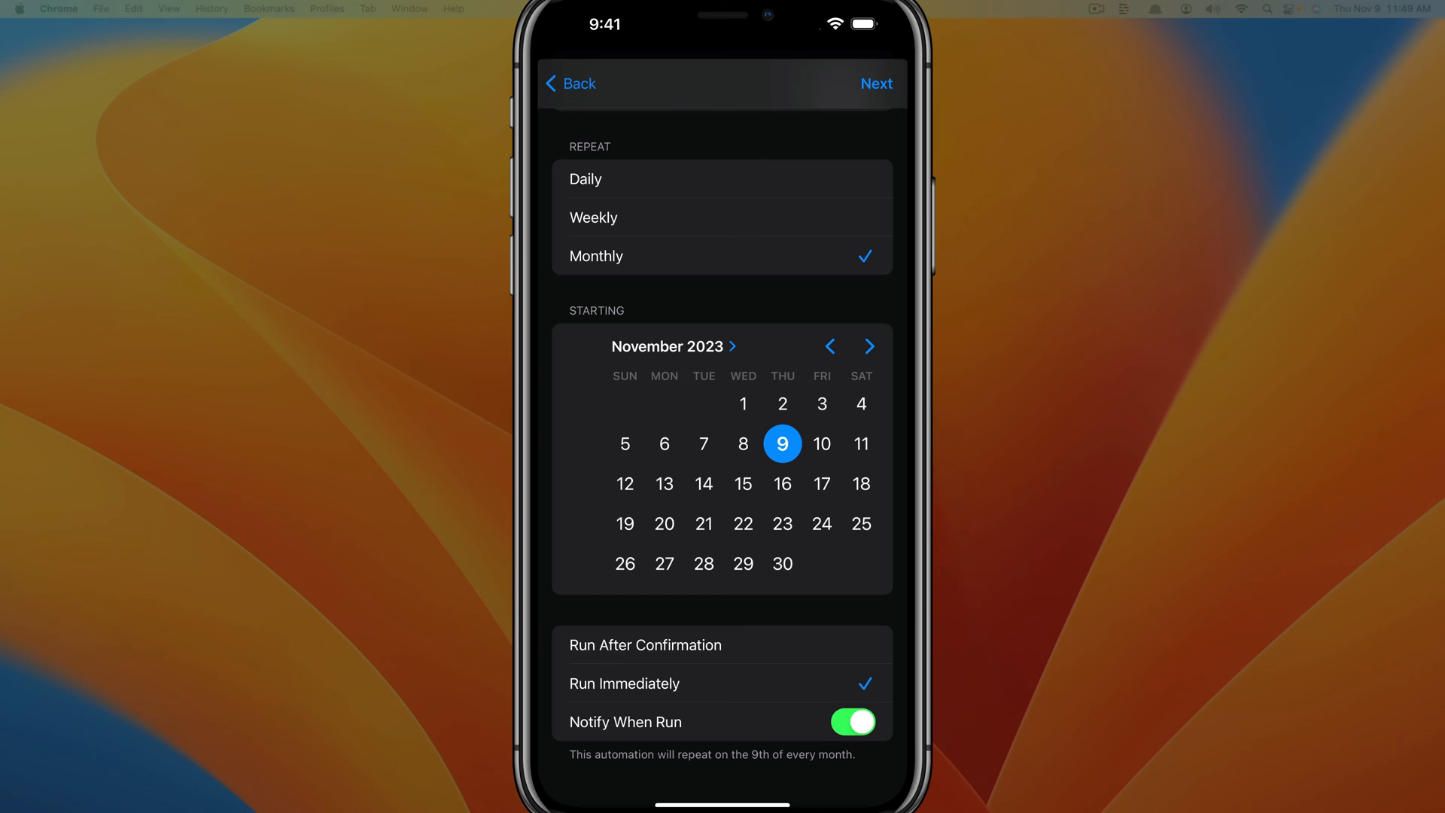
Step: Search actions for 'Send' and add Send Message to the automation
click(874, 83)
text(Se)
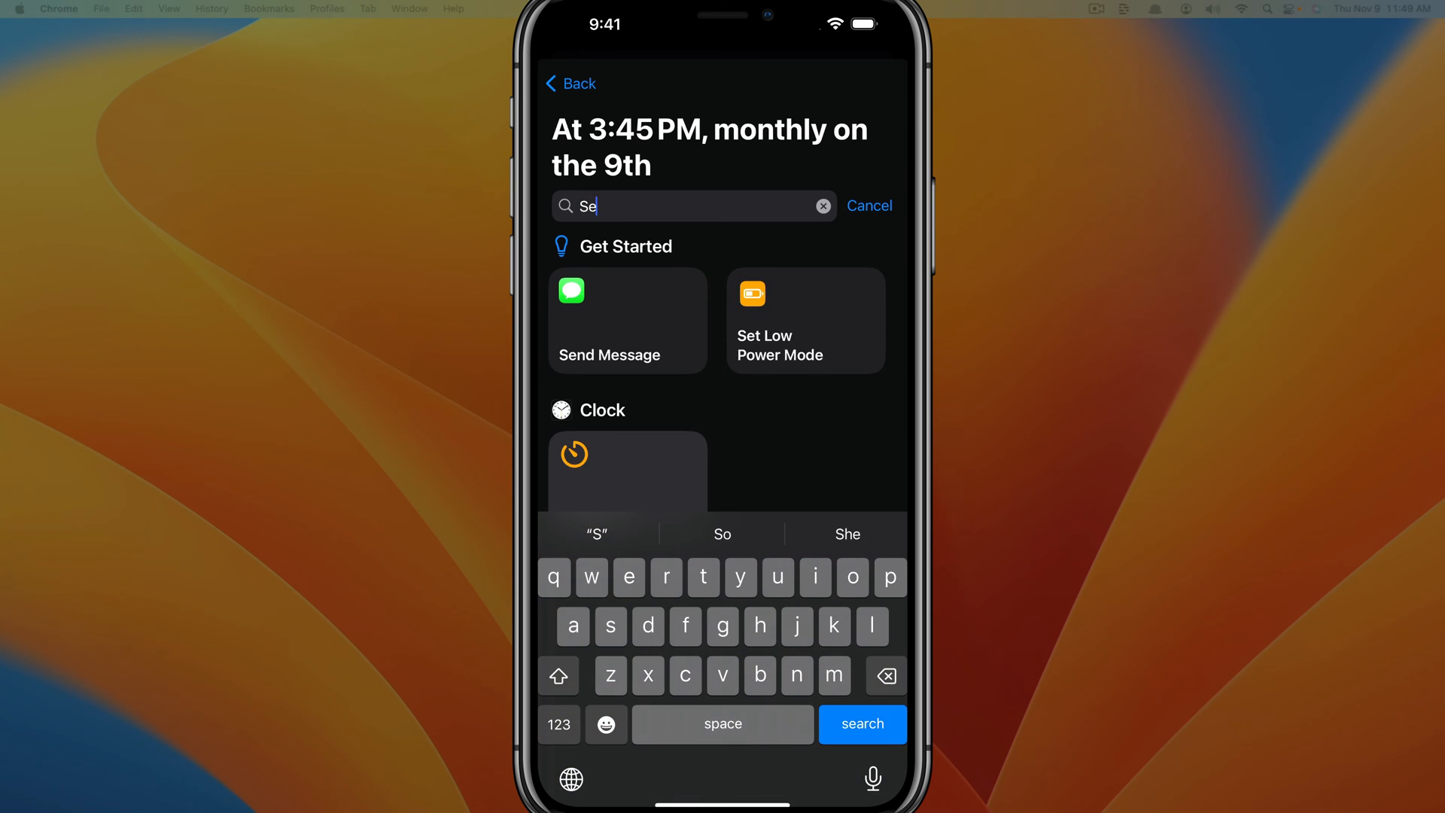
text(nd)
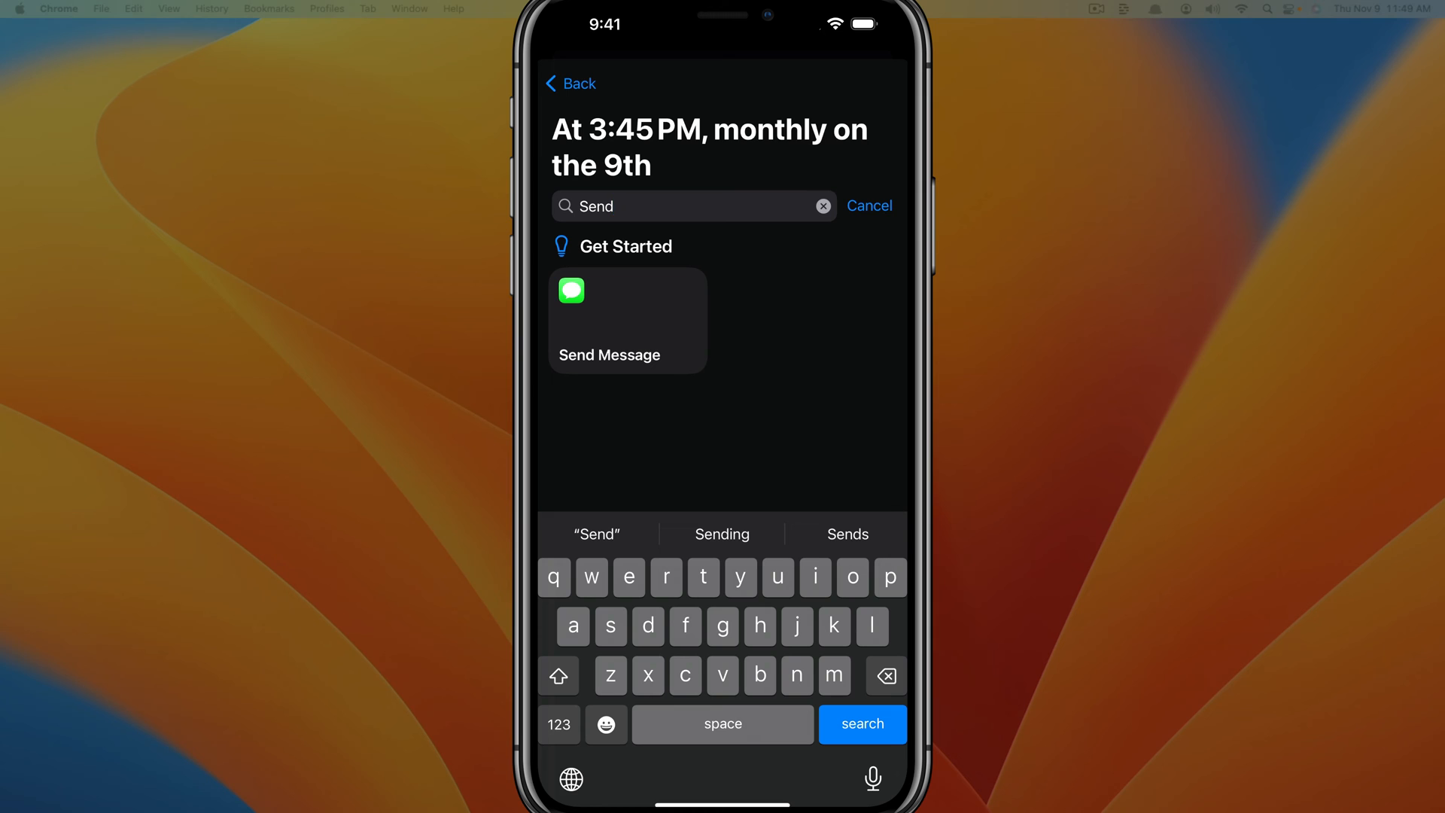
click(609, 320)
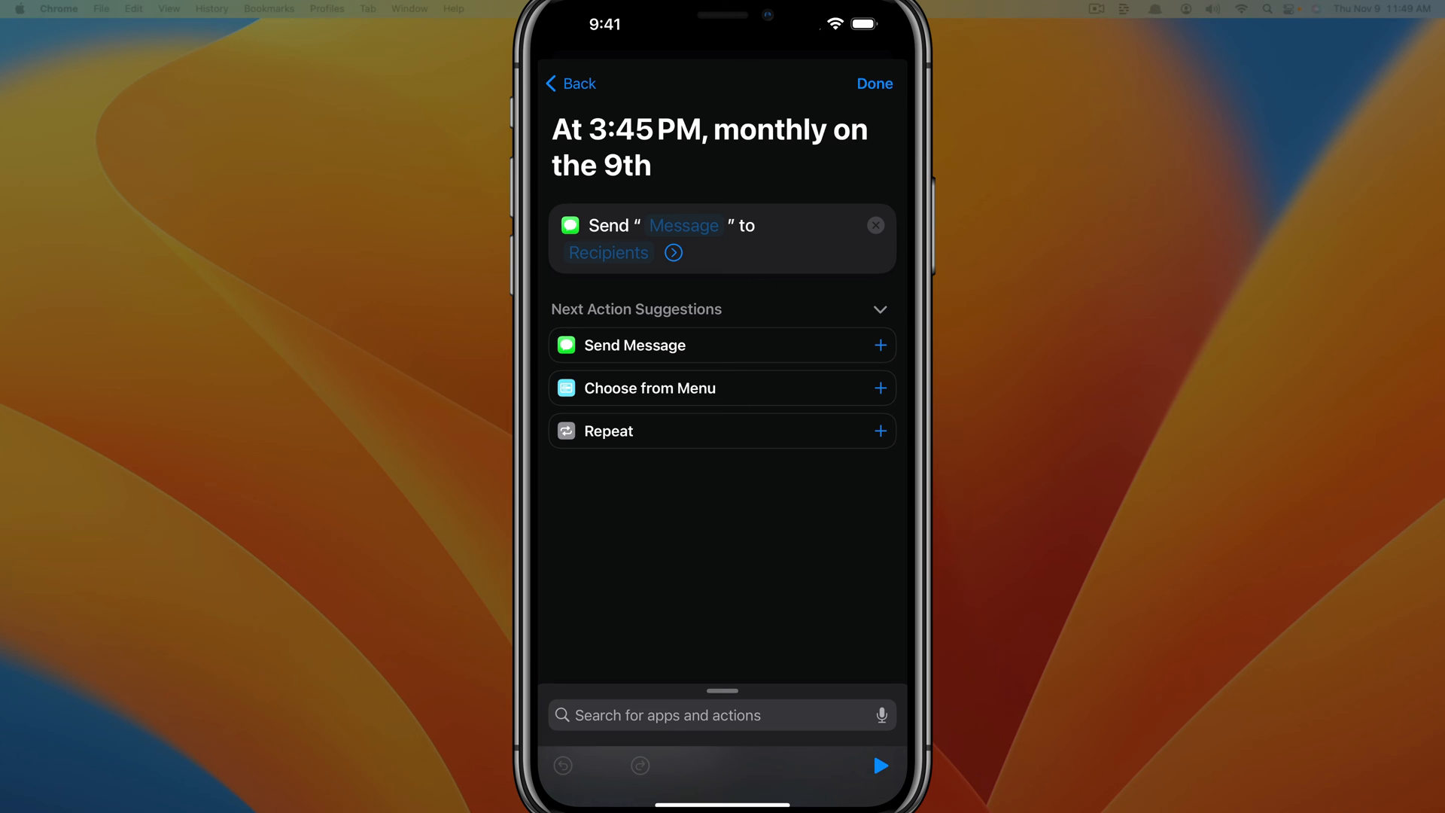
Step: Enter 'Start typing' as the Send Message text
click(684, 225)
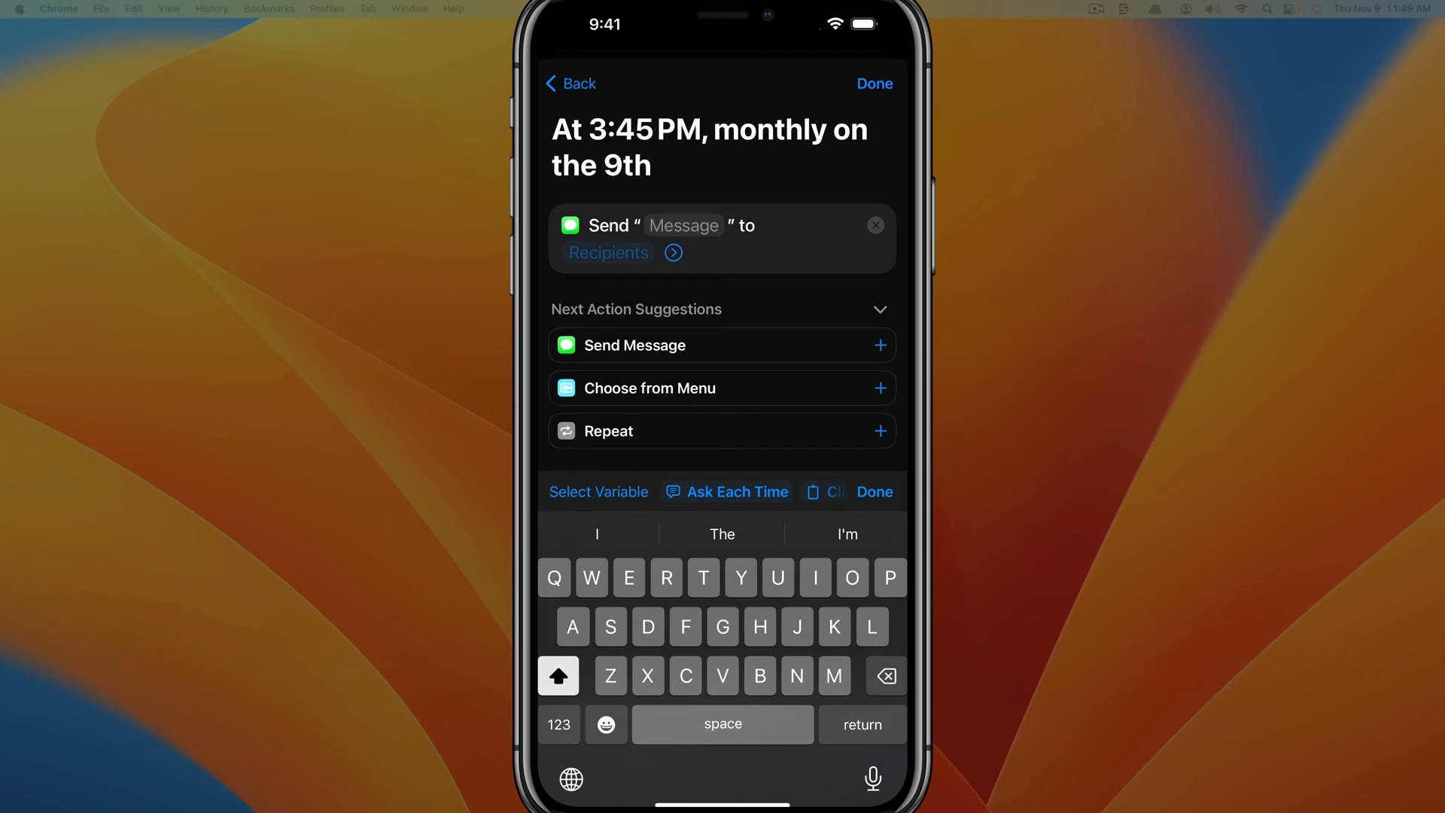
text(Start typing)
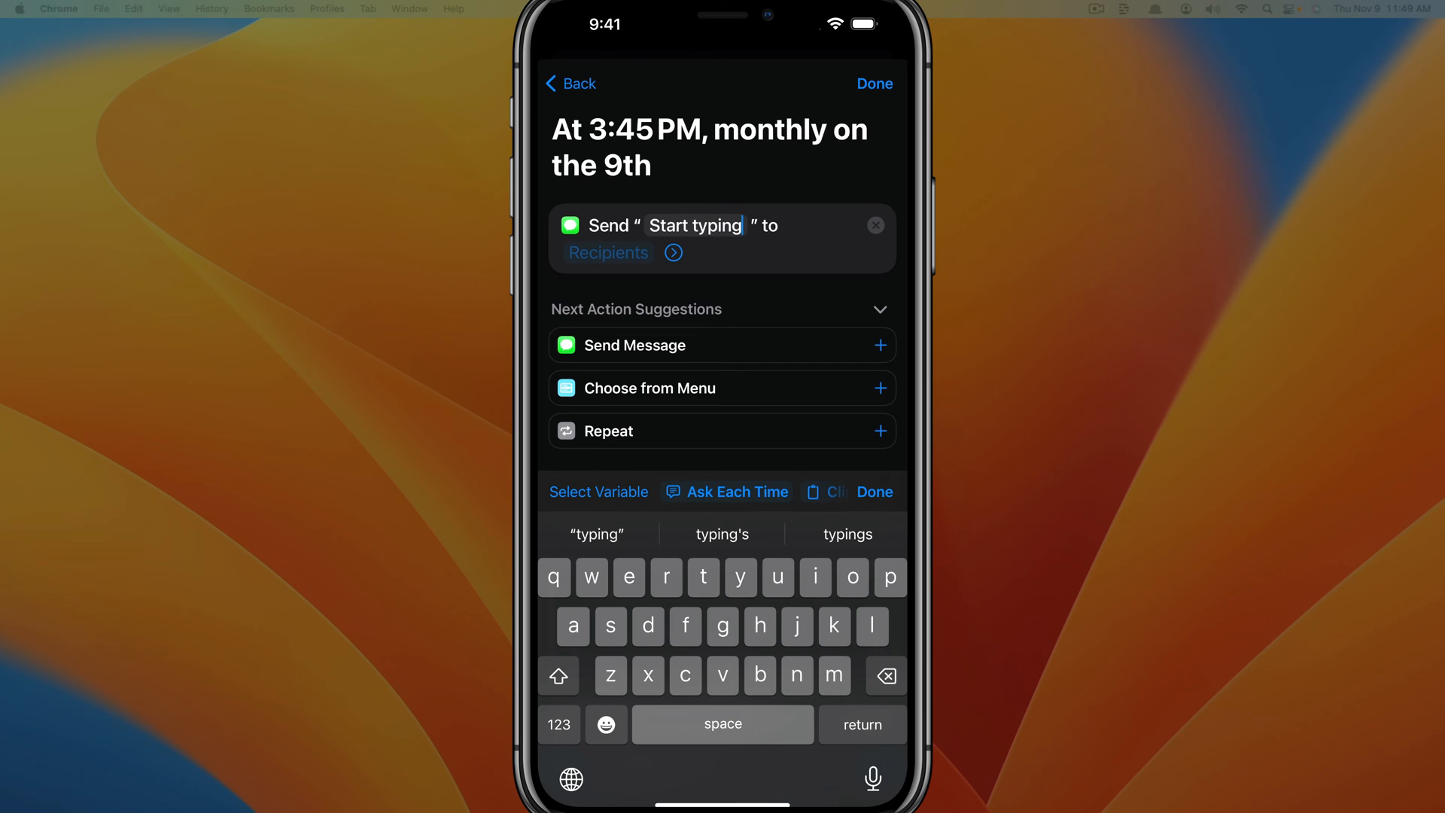
Step: Open the Recipients picker and search contacts for 'dus'
click(608, 253)
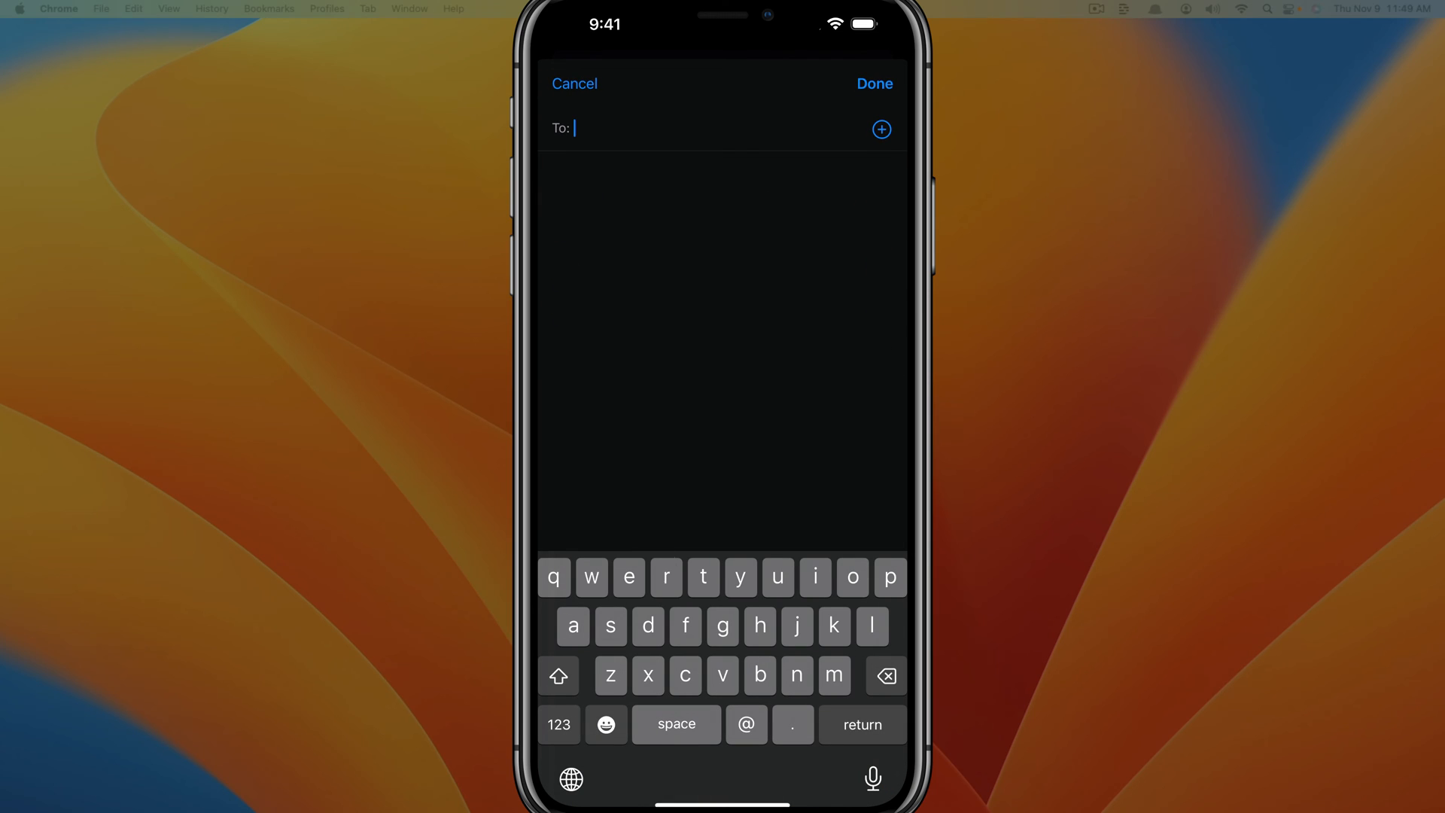
text(dus)
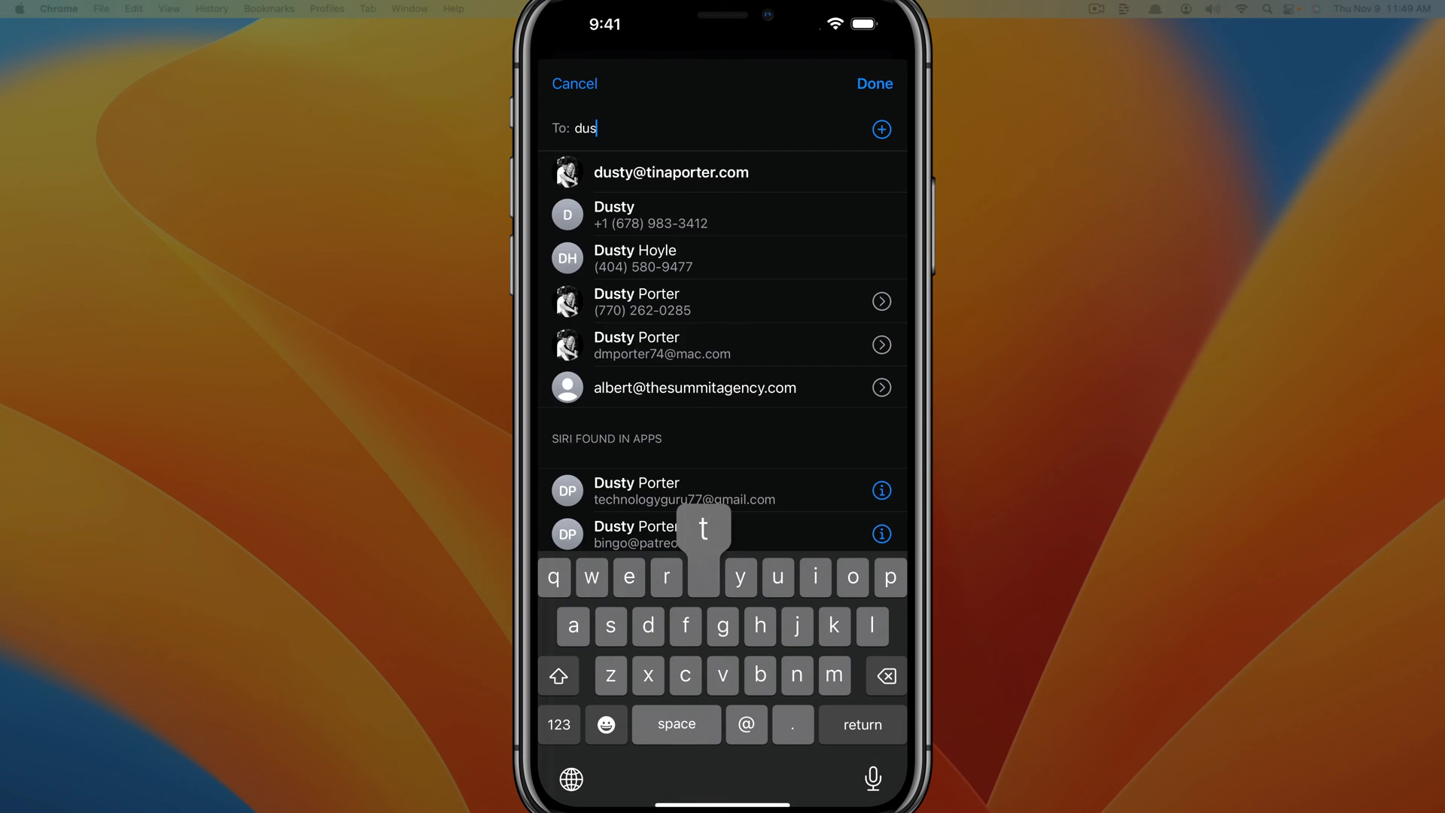